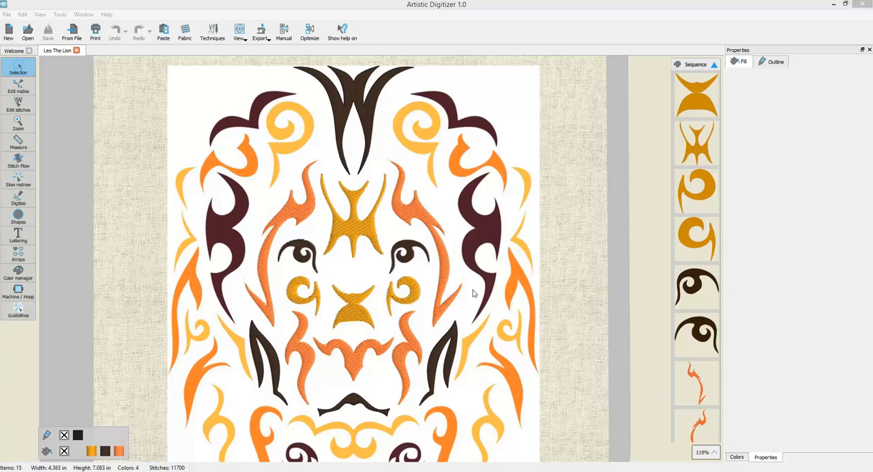
mouse_move(407, 203)
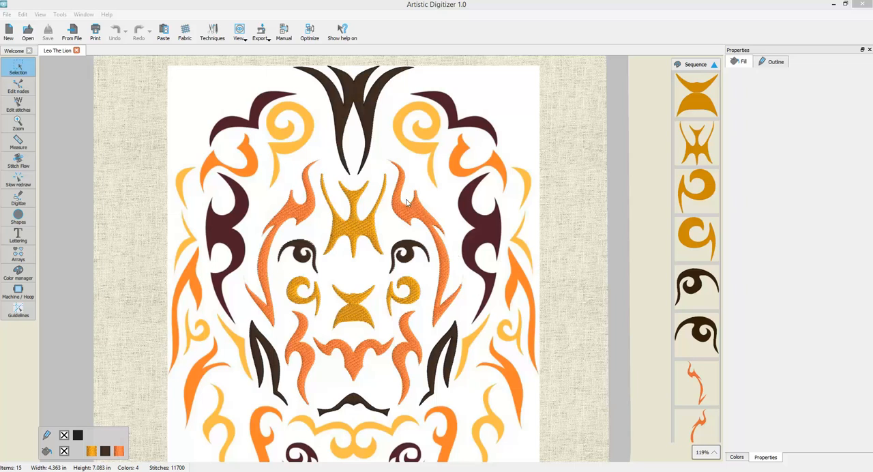
mouse_move(416, 149)
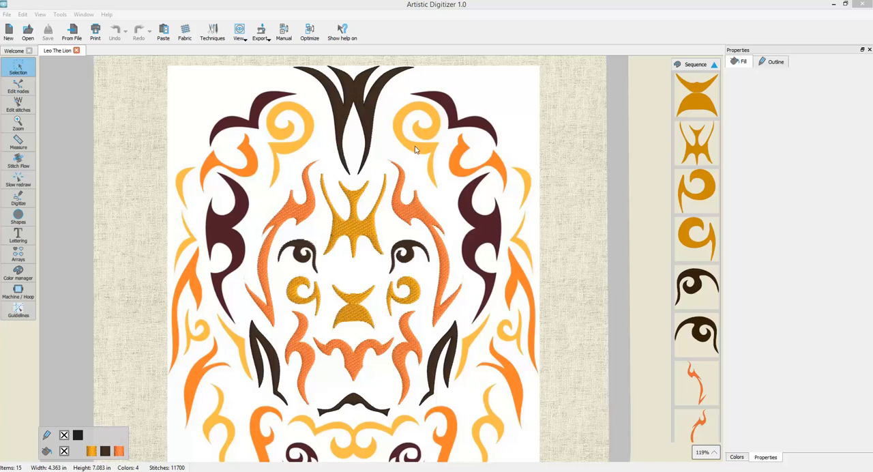
mouse_move(411, 116)
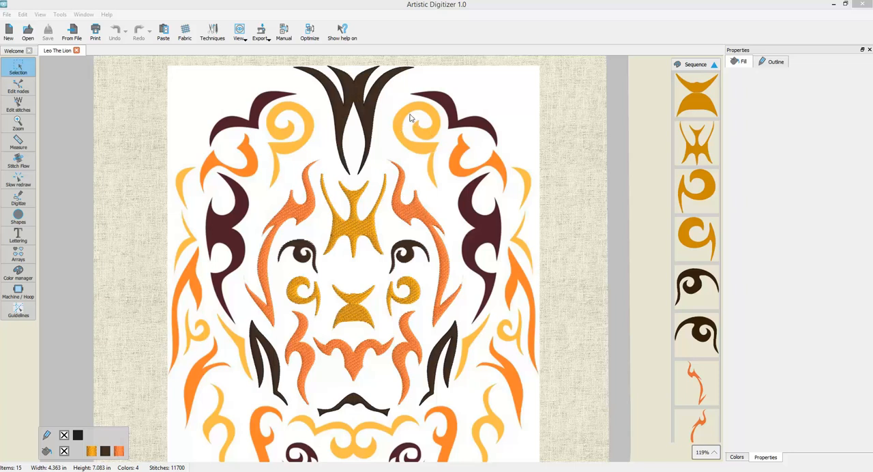
mouse_move(425, 153)
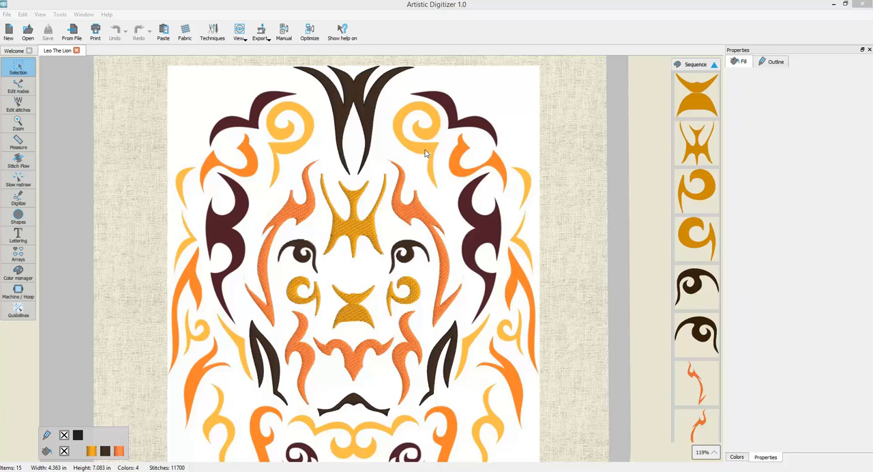
mouse_move(196, 94)
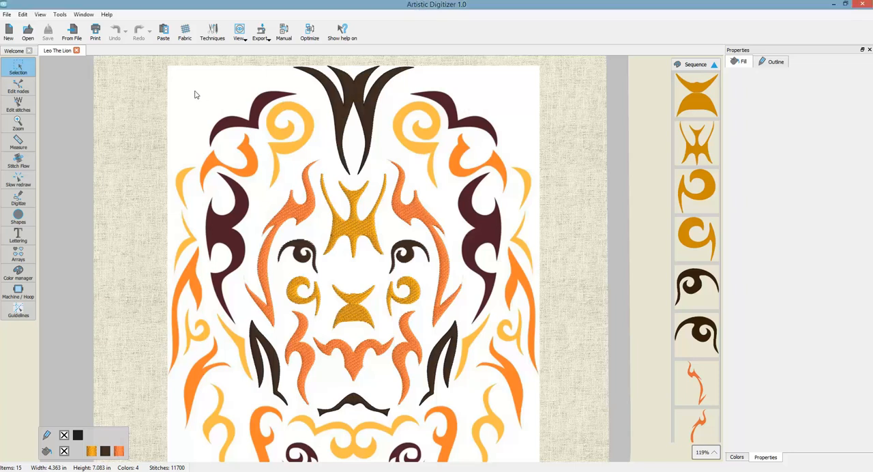
- Hide the artwork backdrop via View > Backdrop > Hidden, leaving only the lion's stitches
click(40, 14)
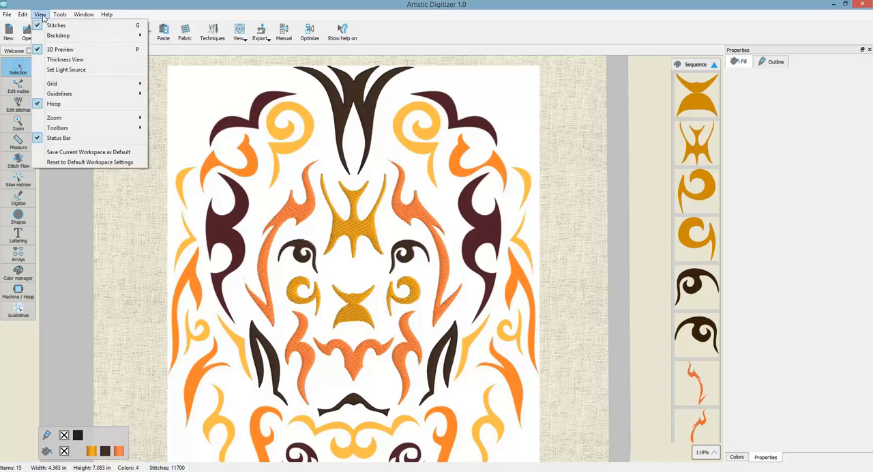
mouse_move(60, 36)
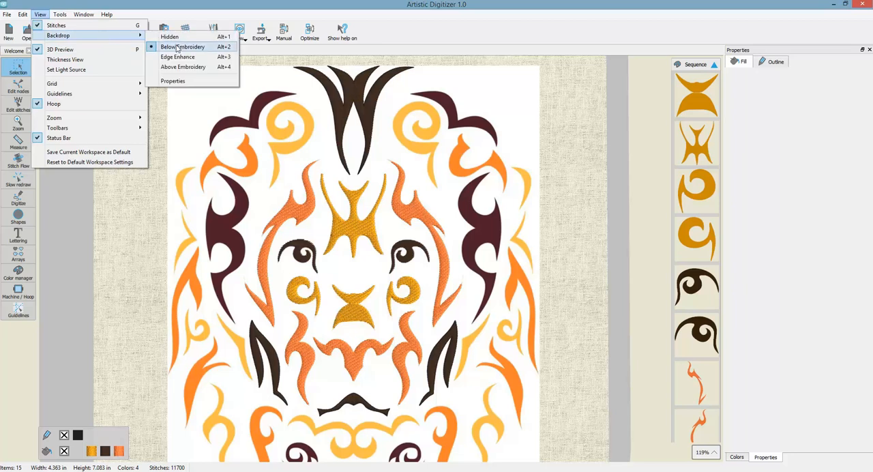
mouse_move(169, 37)
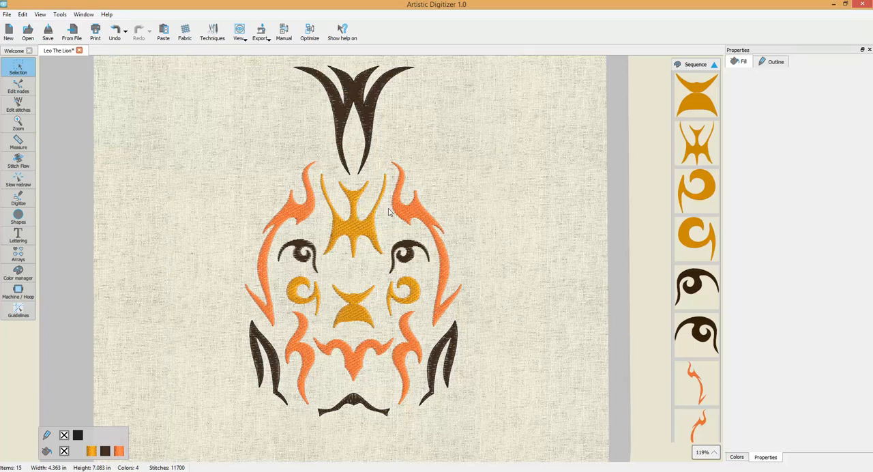
mouse_move(194, 121)
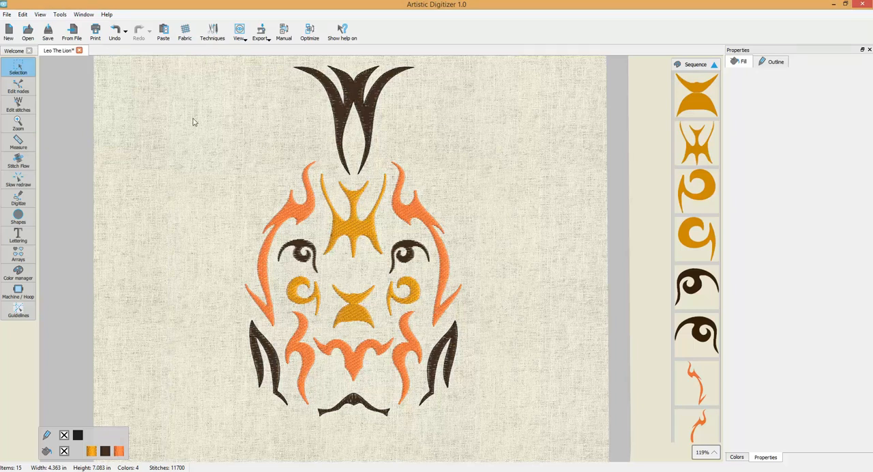
- Set View > Backdrop to Below Embroidery so the white lion artwork shows beneath the stitches
click(41, 13)
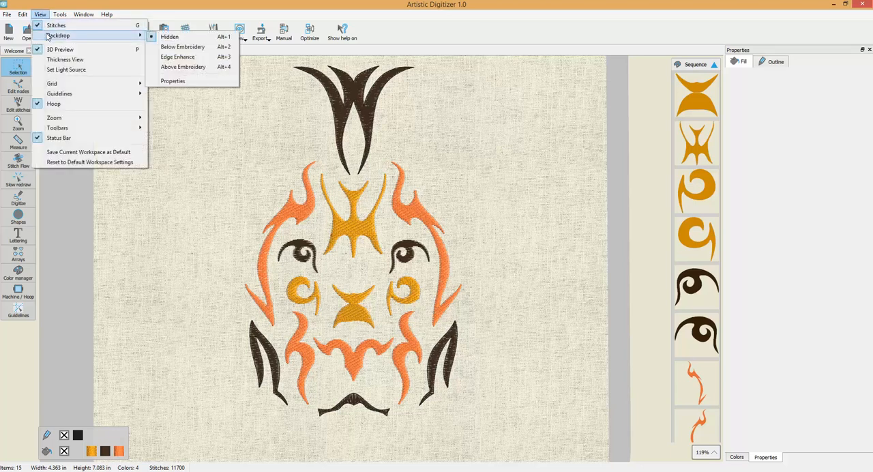
mouse_move(179, 46)
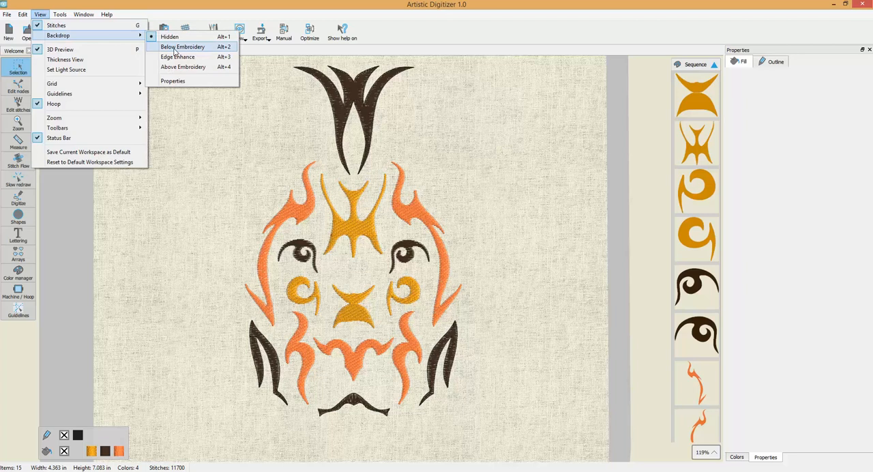
click(178, 46)
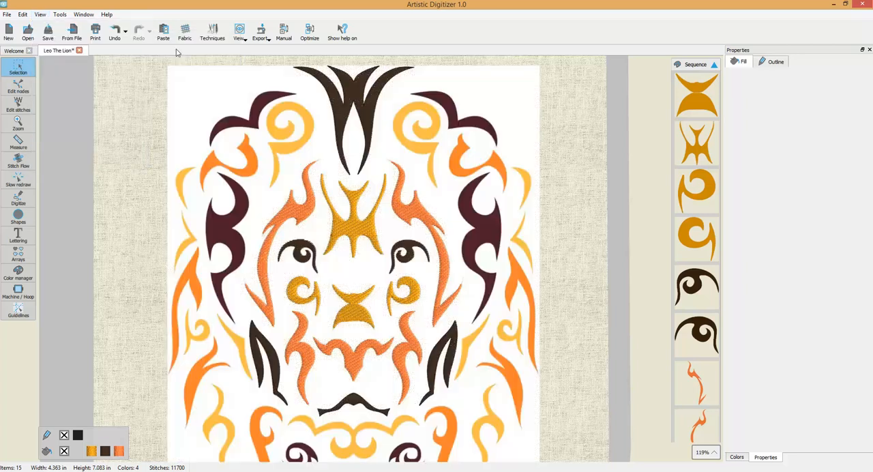